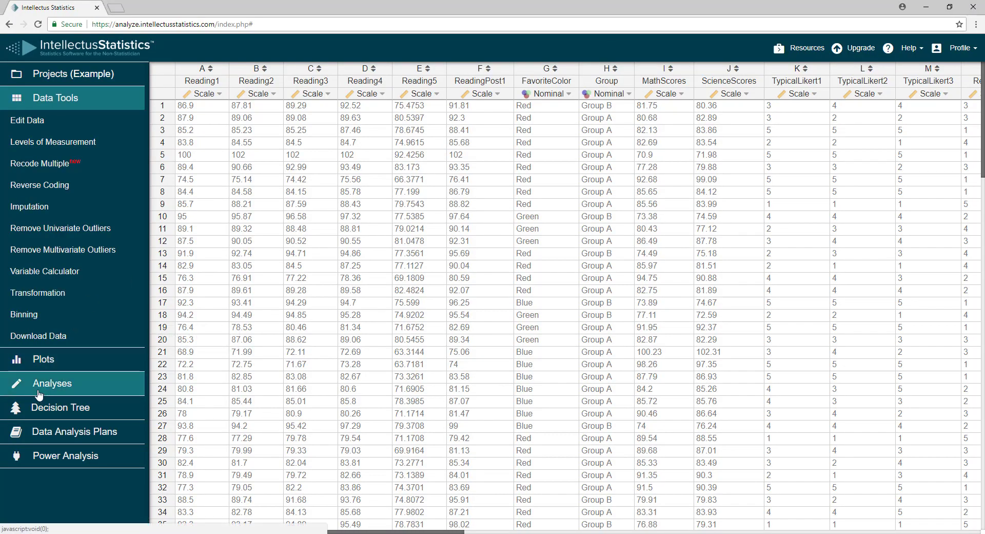
Show the report document and expand the t-Tests analysis category.
left_click(52, 382)
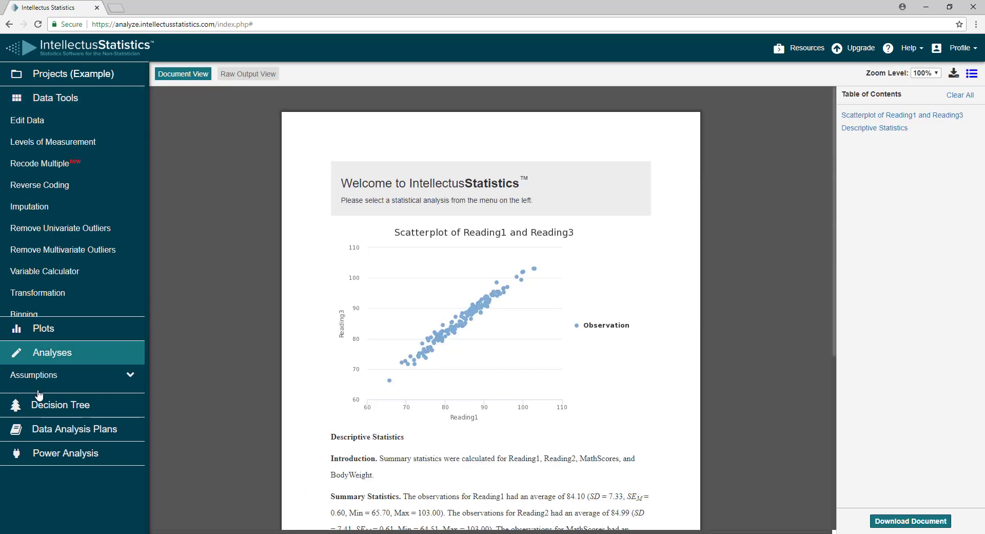
left_click(52, 352)
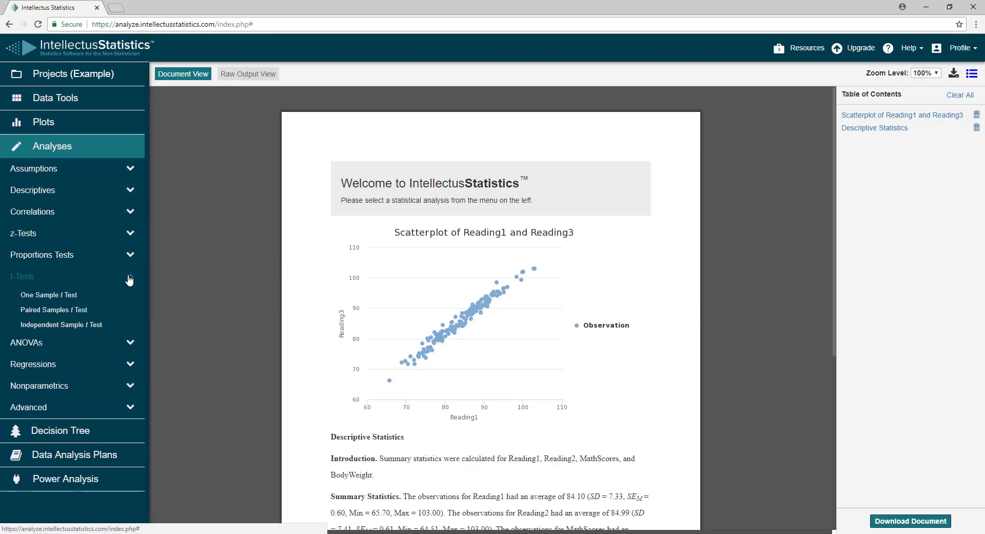
mouse_move(54, 309)
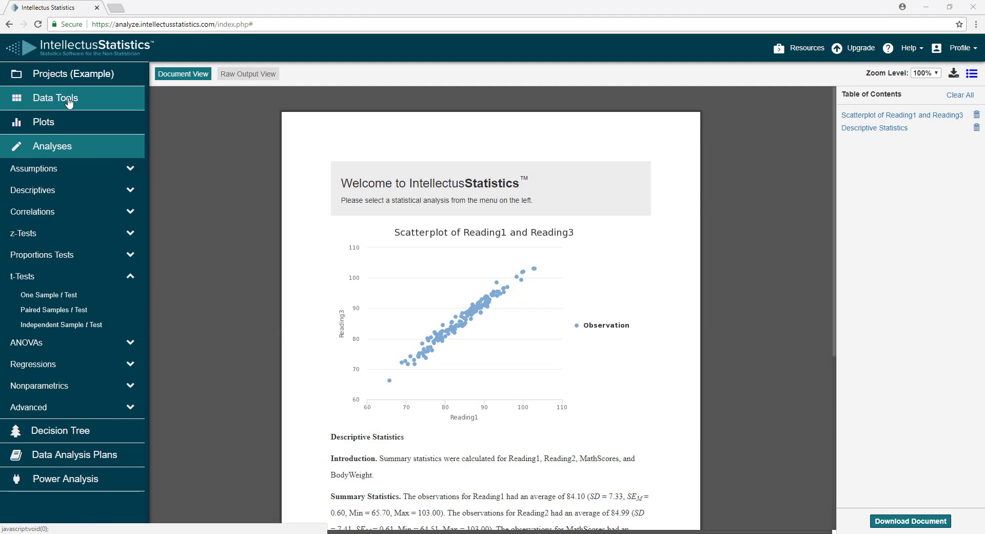
Return to the dataset and open the Change Levels of Measurement dialog.
left_click(56, 97)
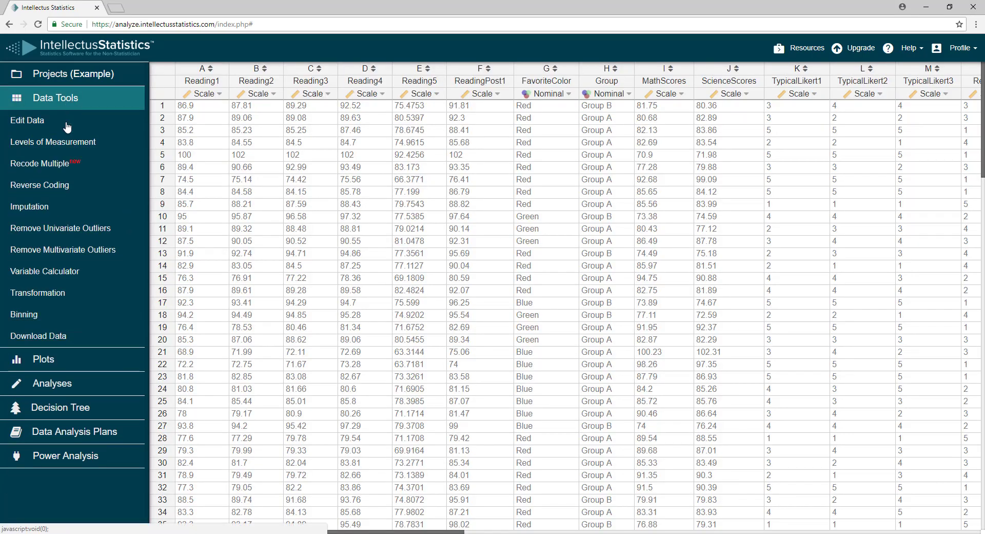
left_click(53, 142)
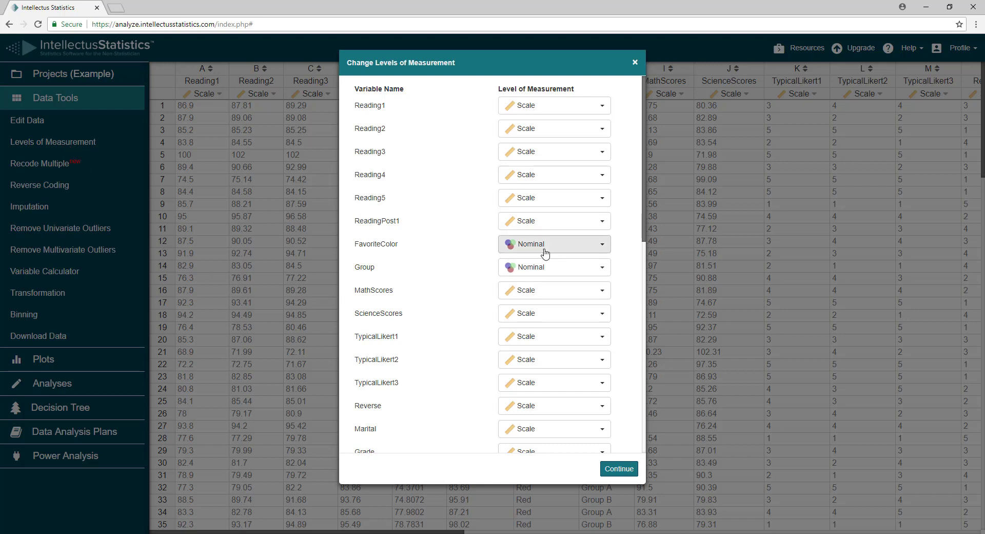
Recode FavoriteColor to Scale so its colours become levels 1, 2 and 3.
left_click(555, 244)
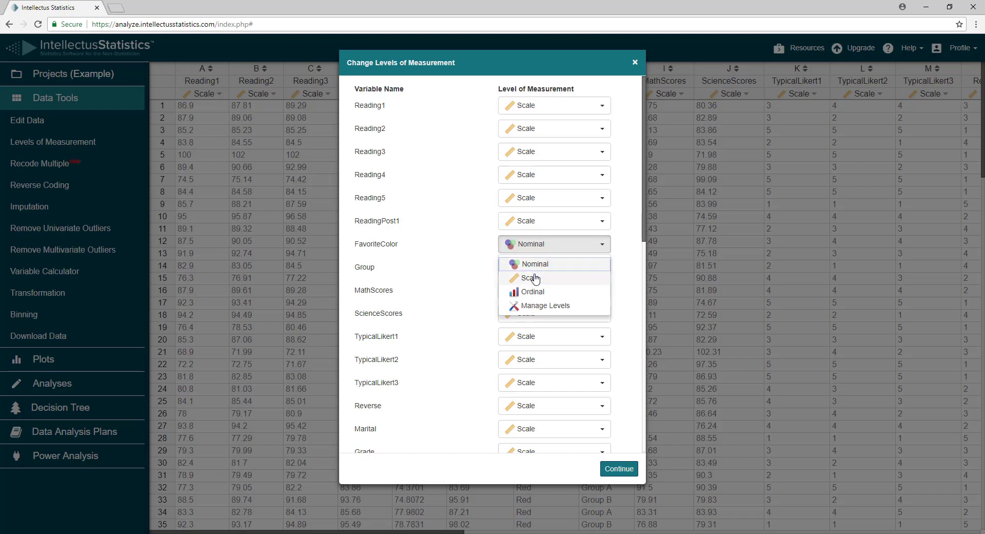
left_click(531, 277)
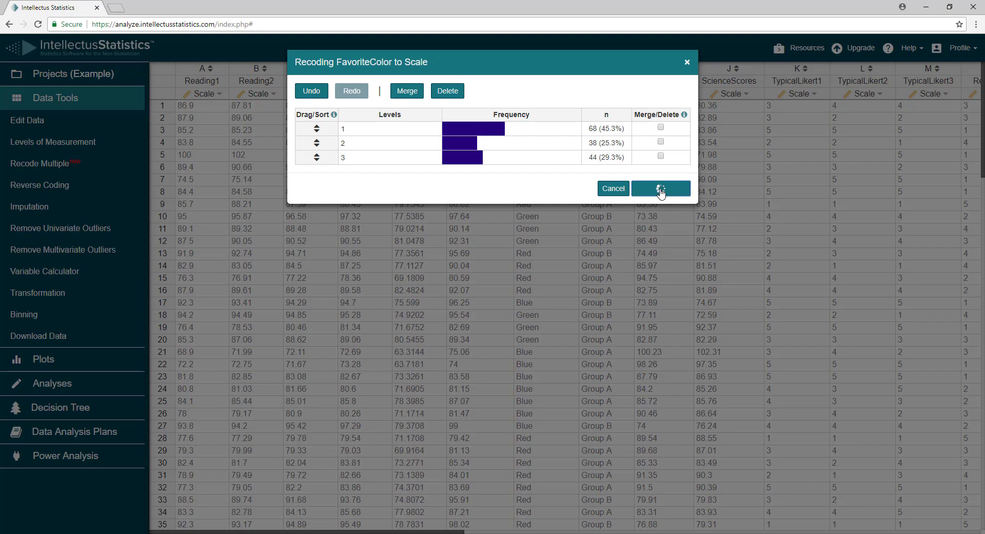
left_click(661, 188)
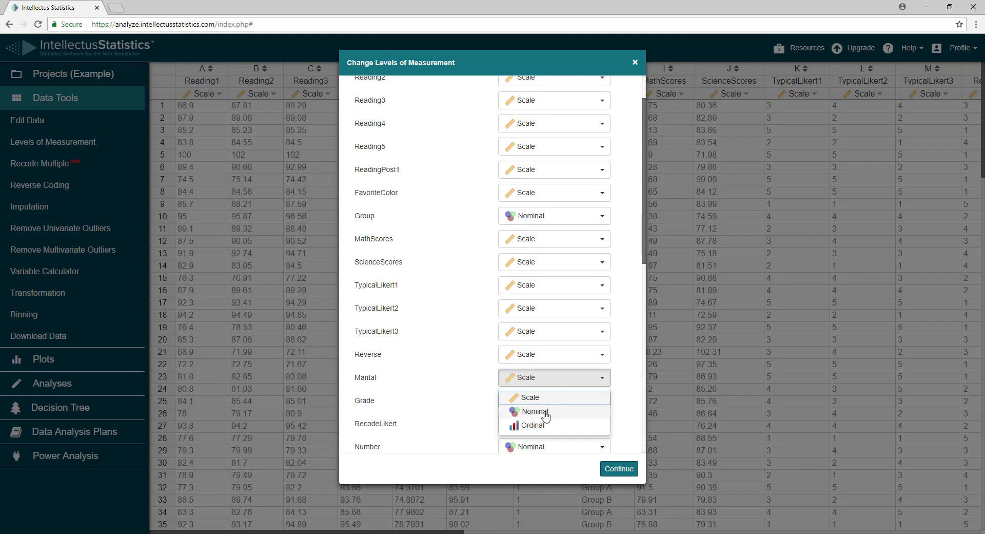
Set Marital to Nominal with levels labelled Single, Married and Other.
left_click(535, 411)
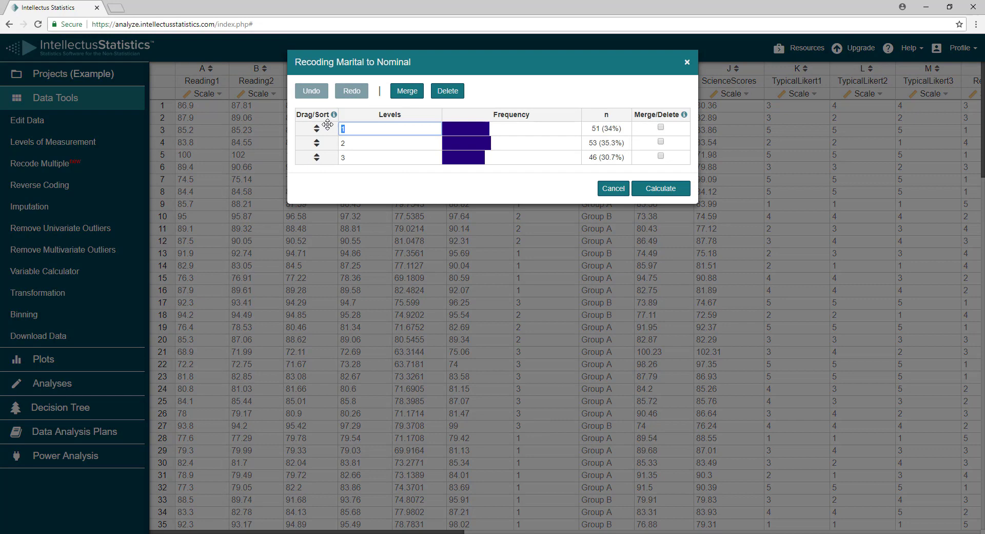
type("Single")
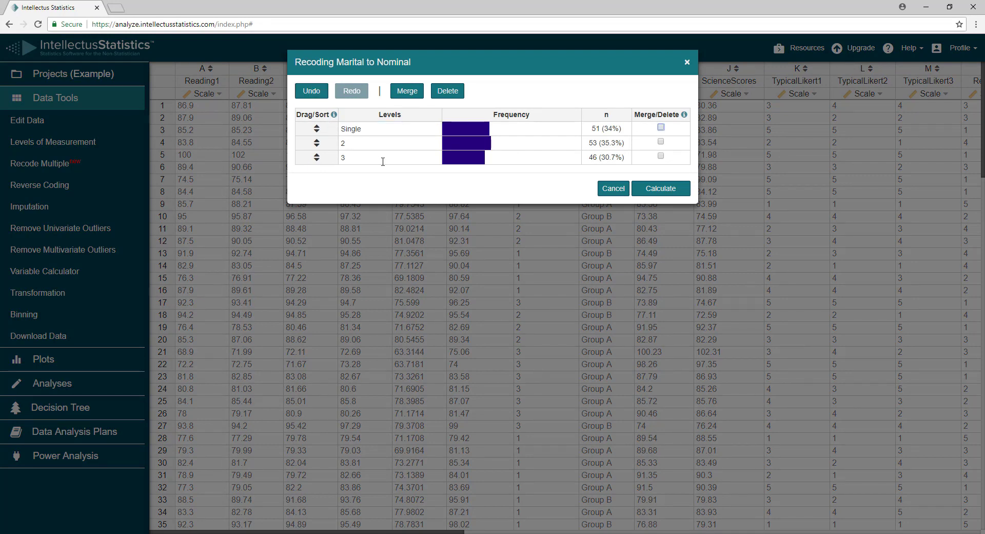
type("Mar")
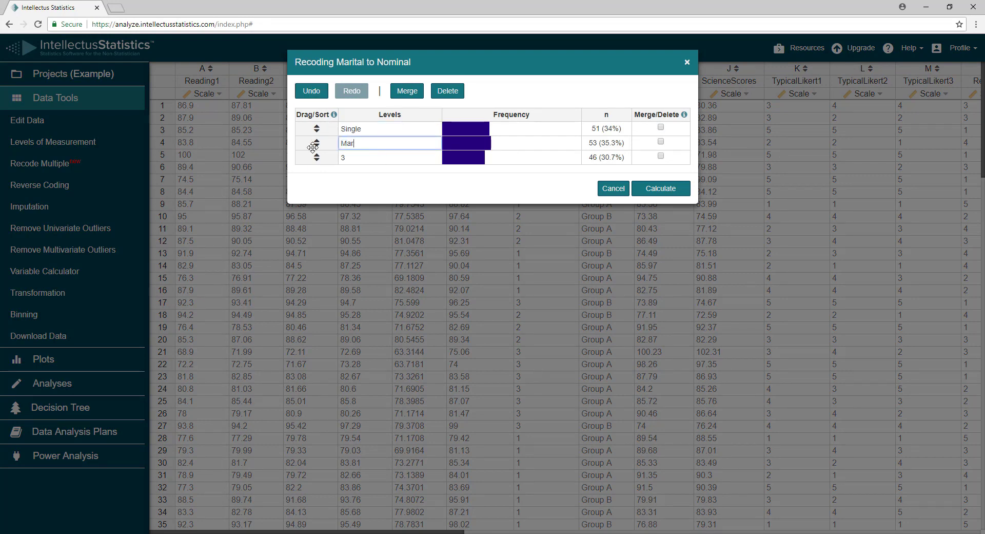
type("ried")
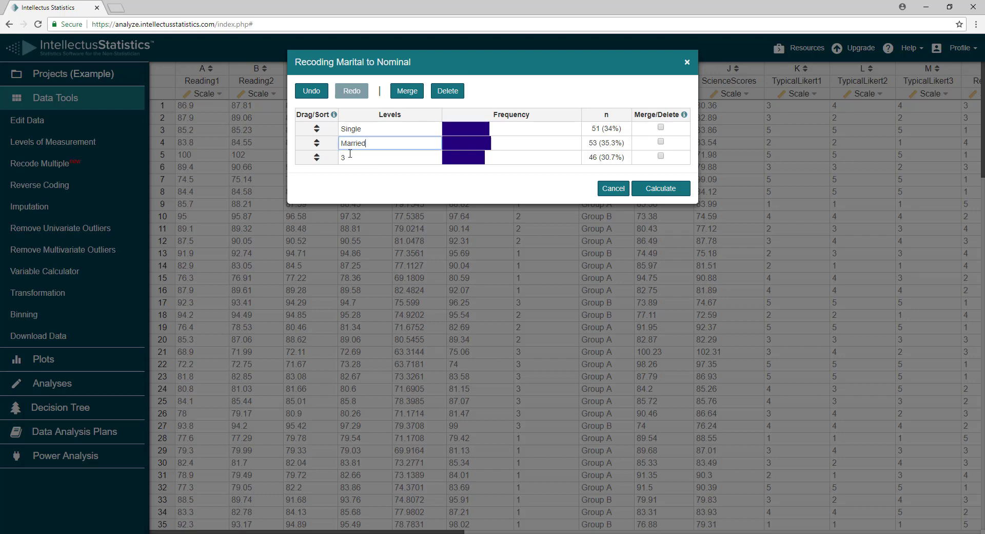
type("Other")
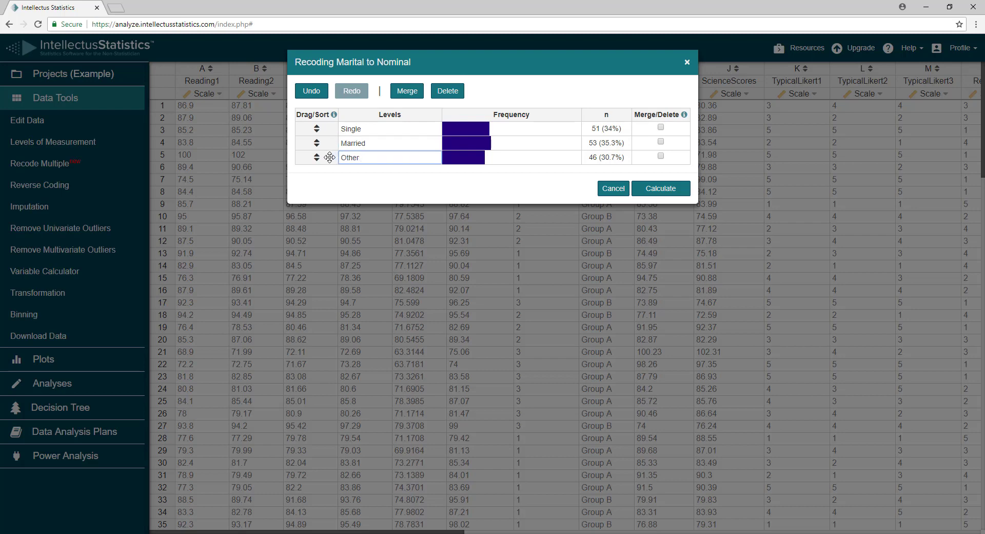
left_click(660, 188)
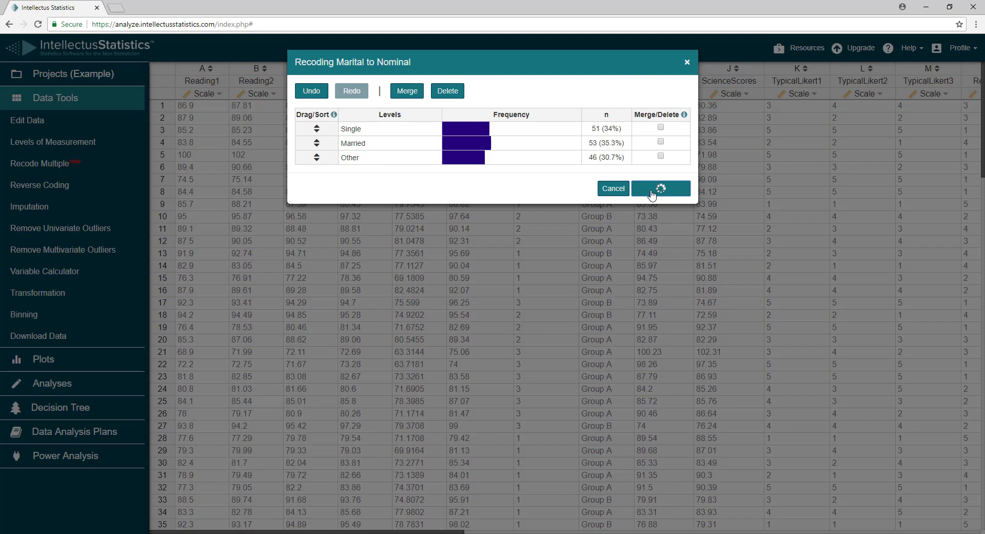
left_click(660, 188)
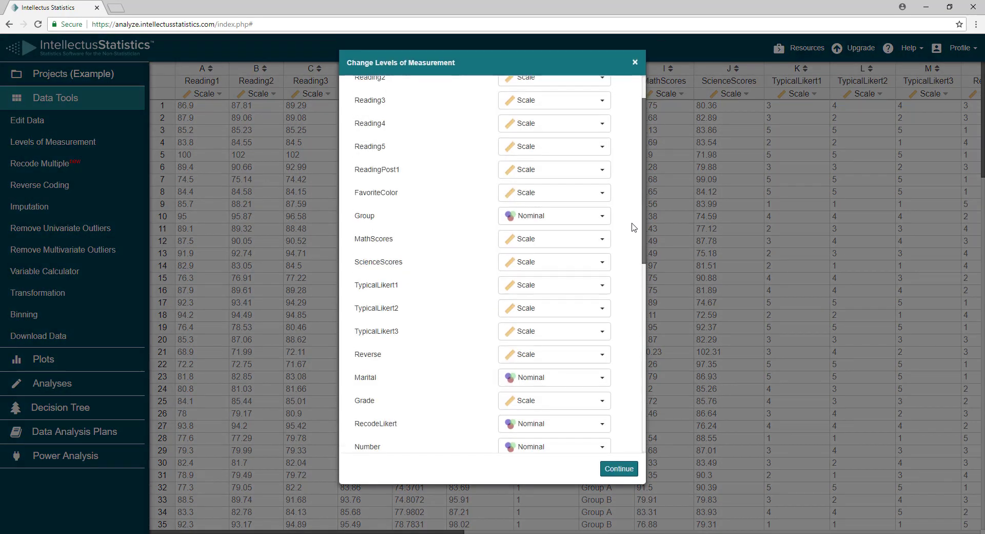
Confirm the measurement-level changes with Continue and return to the dataset.
scroll("down", 3)
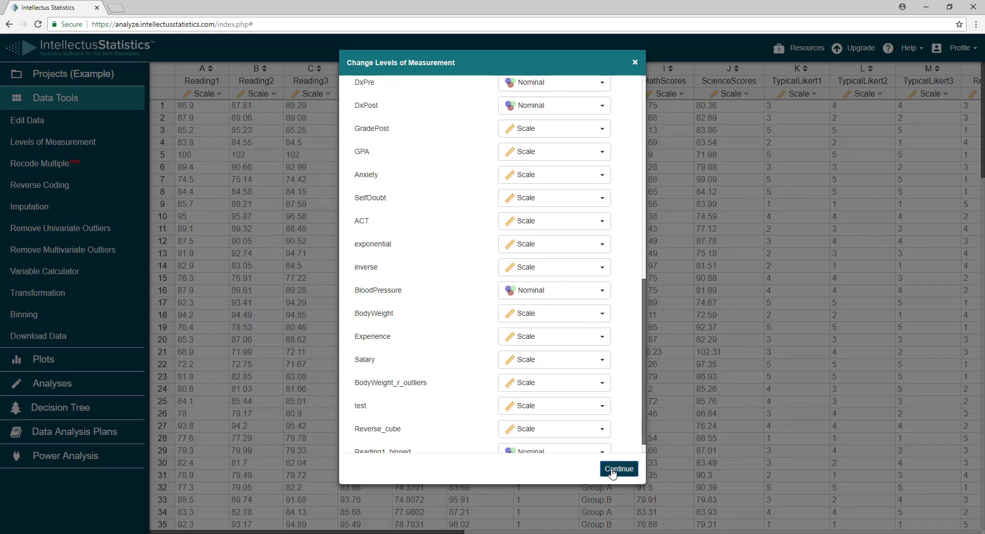
left_click(618, 469)
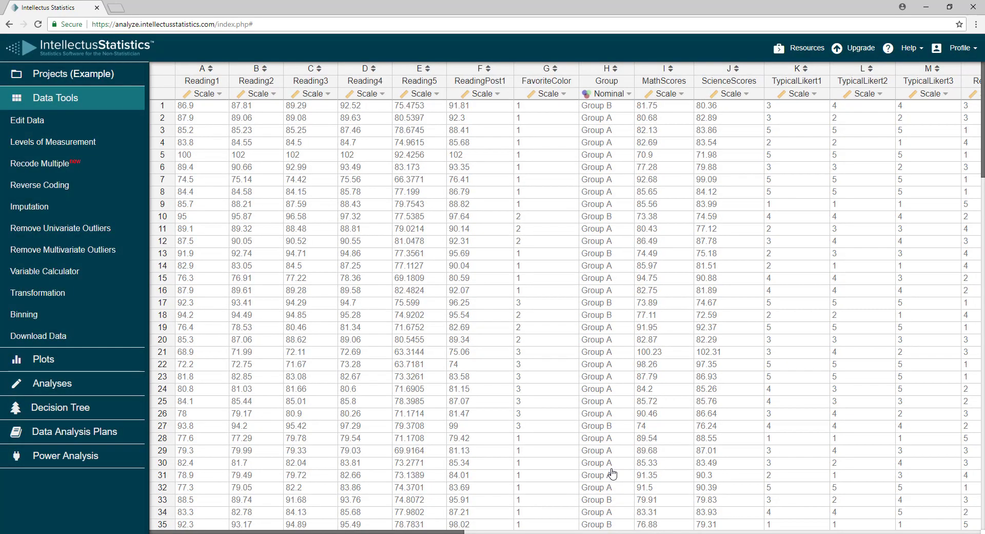